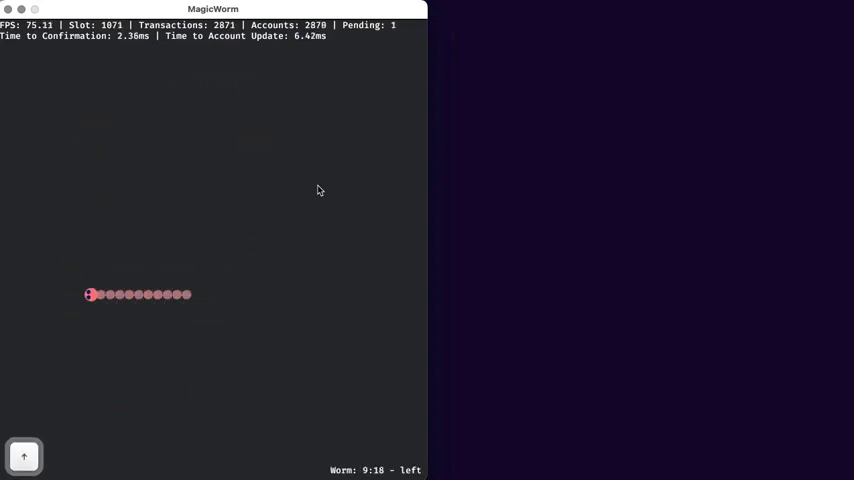
# - Guide the worm through left, up, right and up turns around the field, finishing with Space
pyautogui.press('Down')
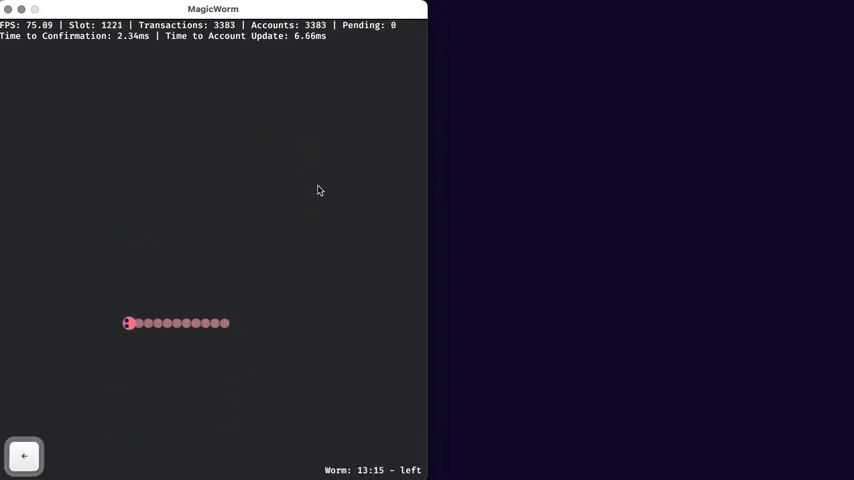
pyautogui.press('up')
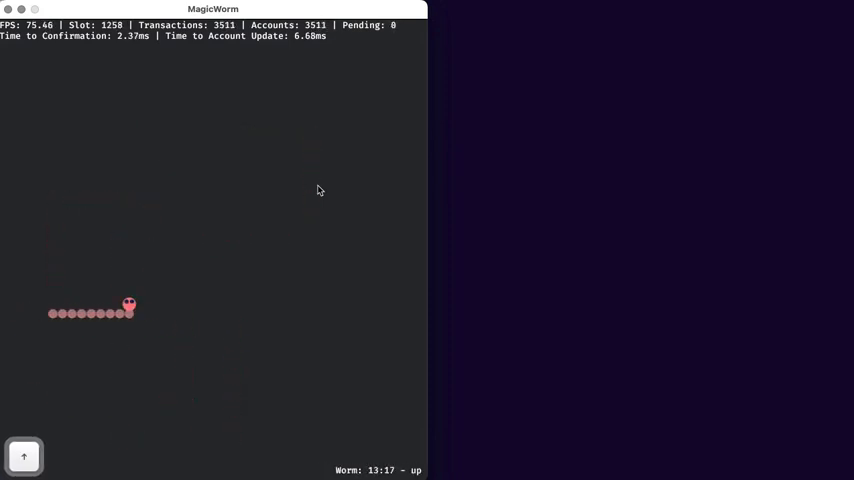
pyautogui.press('right')
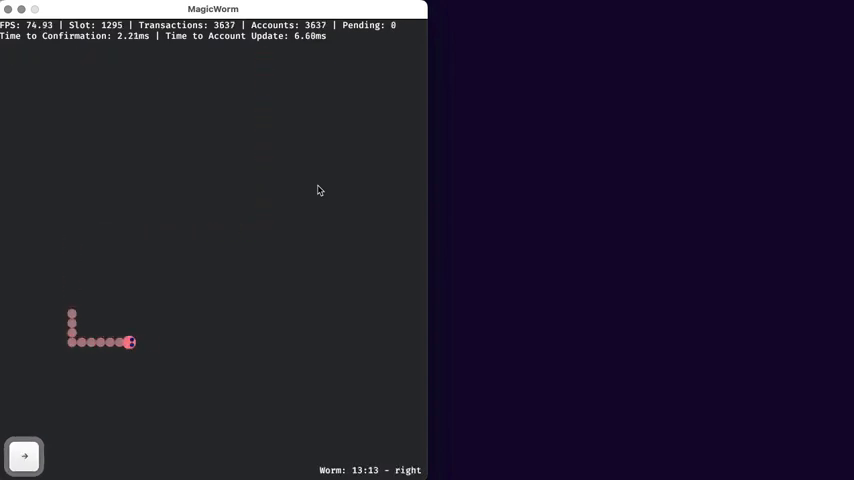
pyautogui.press('up')
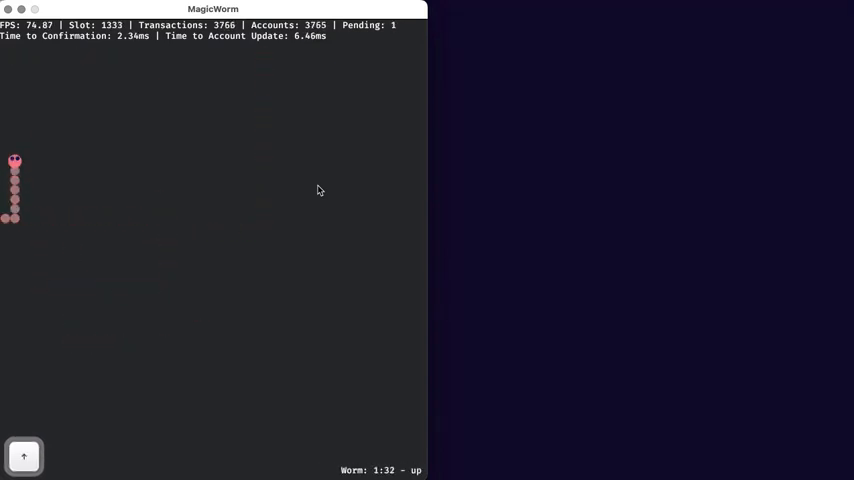
pyautogui.press('space')
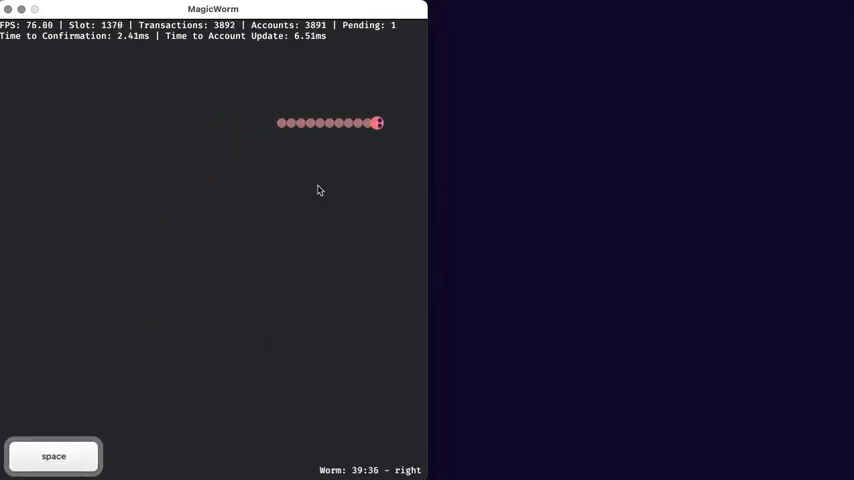
# - Turn the worm down, left, down, left and down as transactions pass 6,500
pyautogui.press('Down')
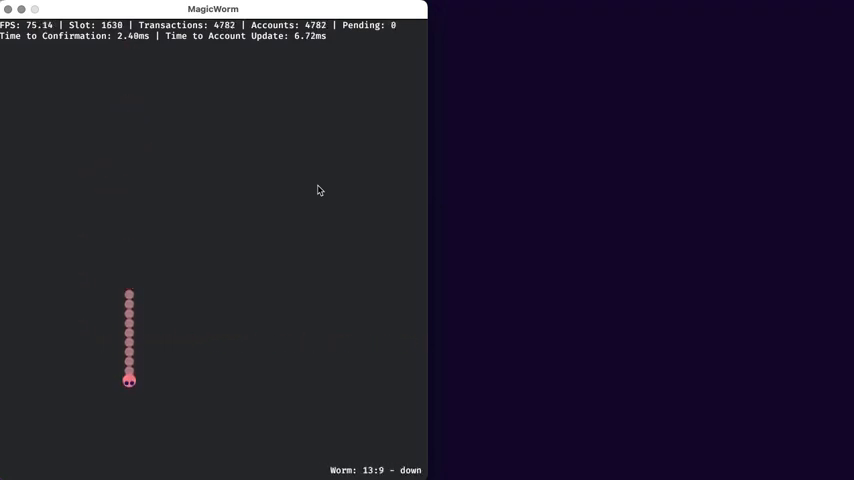
pyautogui.press('Left')
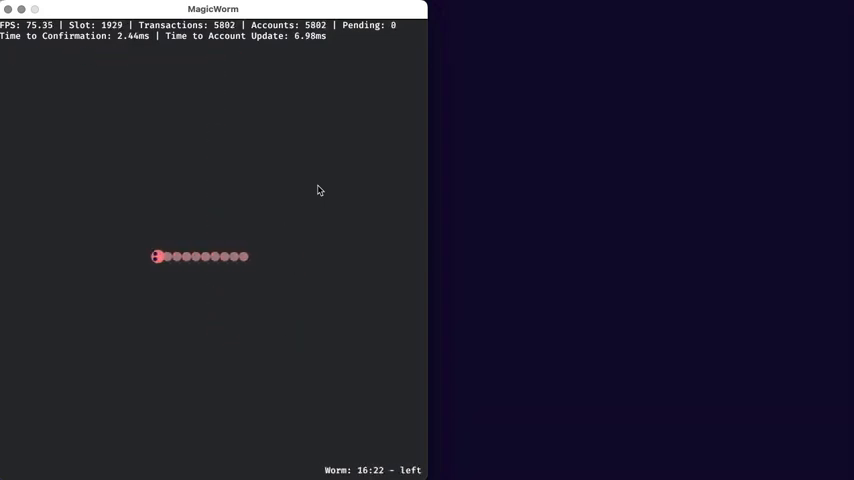
pyautogui.press('up')
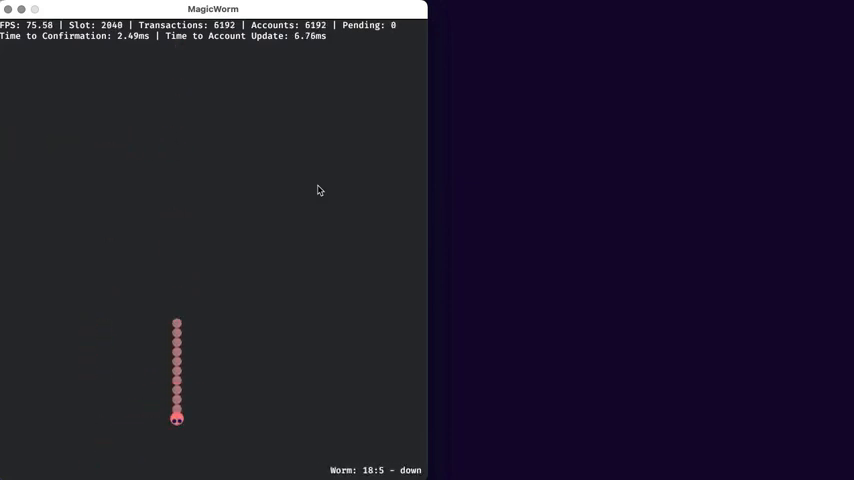
pyautogui.press('Left')
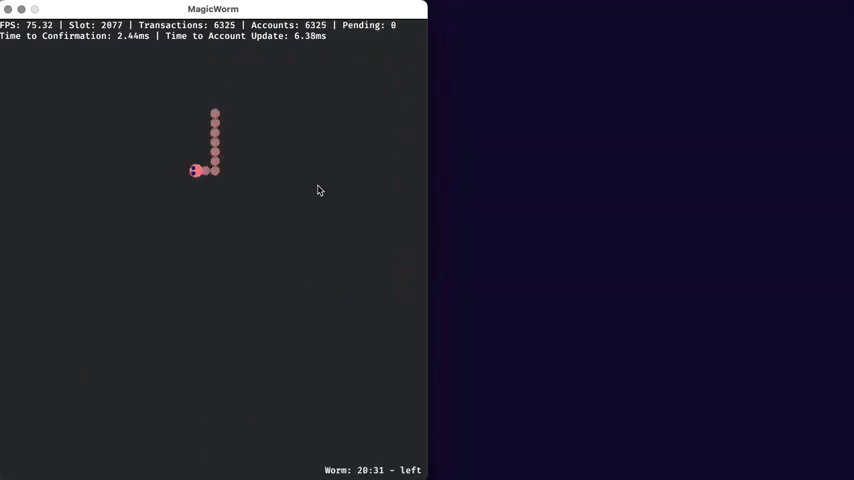
pyautogui.press('down')
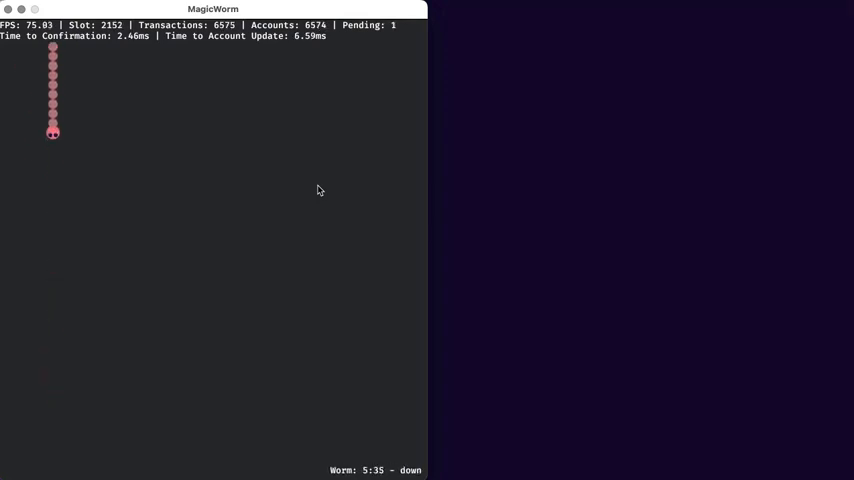
# - Turn the worm right, up and right, then send it heading down mid-field
pyautogui.press('Right')
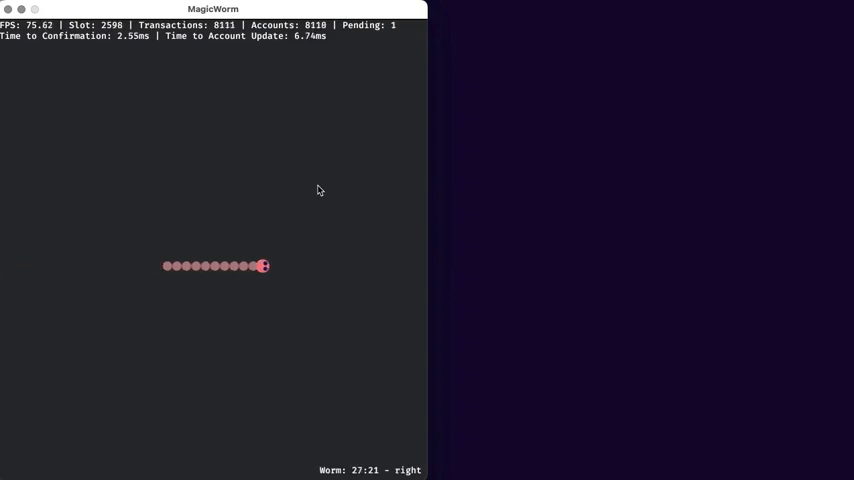
pyautogui.press('up')
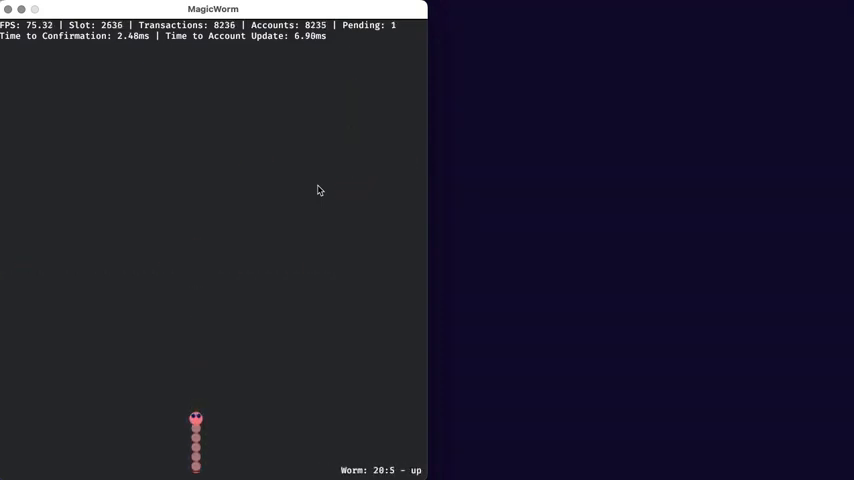
pyautogui.press('right')
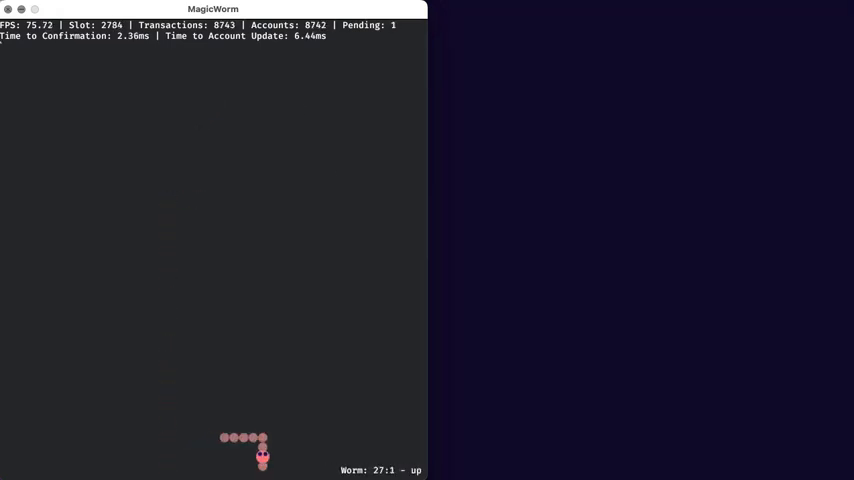
pyautogui.press('right')
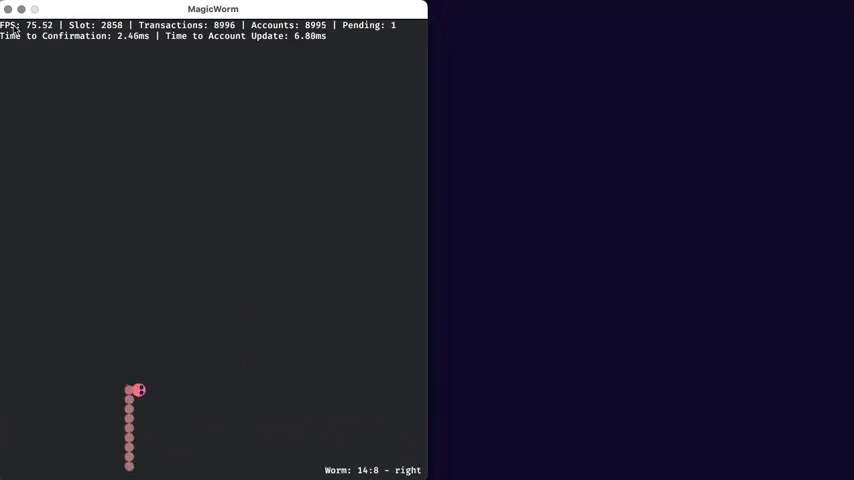
pyautogui.press('Down')
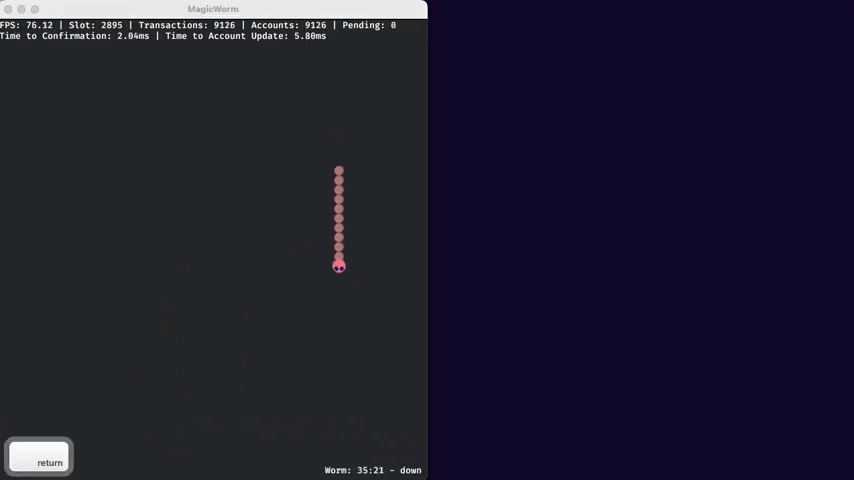
# - Steer the worm left and up toward the top while the second window mirrors it
pyautogui.press('Left')
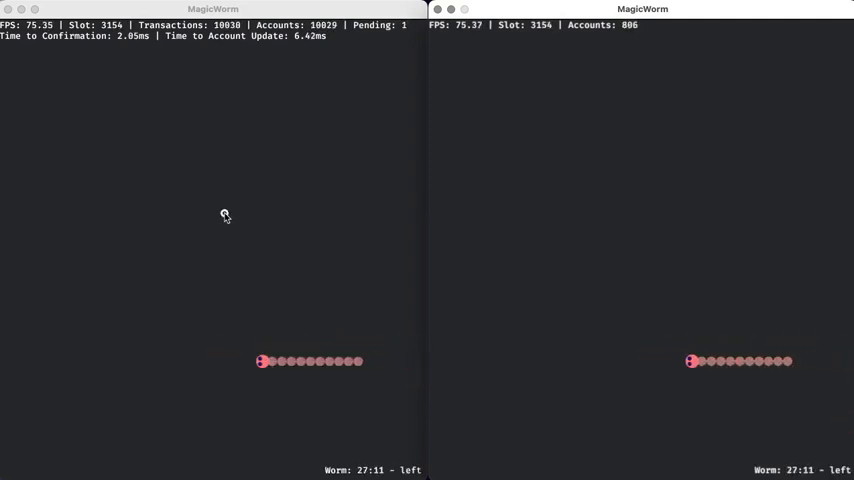
pyautogui.press('up')
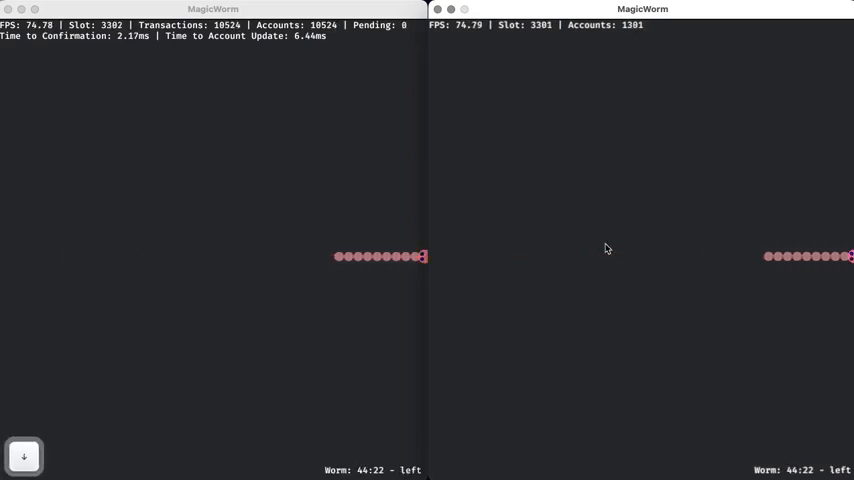
pyautogui.press('space')
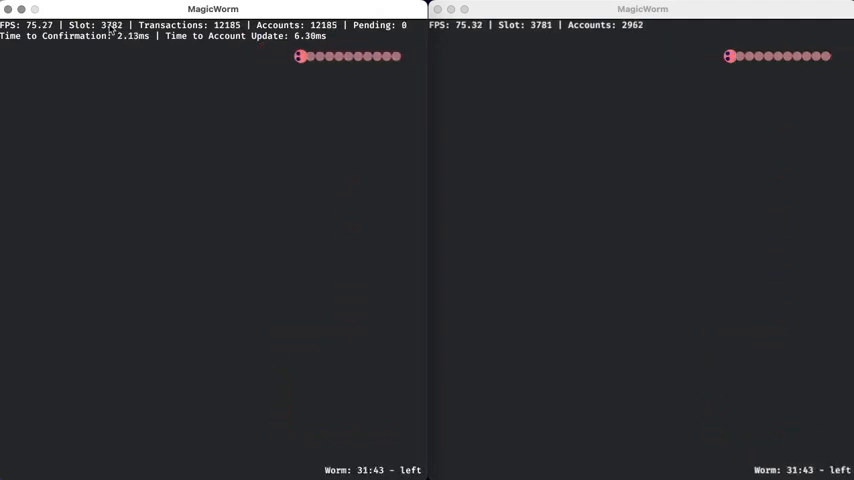
# - Send the worm down toward the bottom of the board, mirrored in the right window
pyautogui.press('Down')
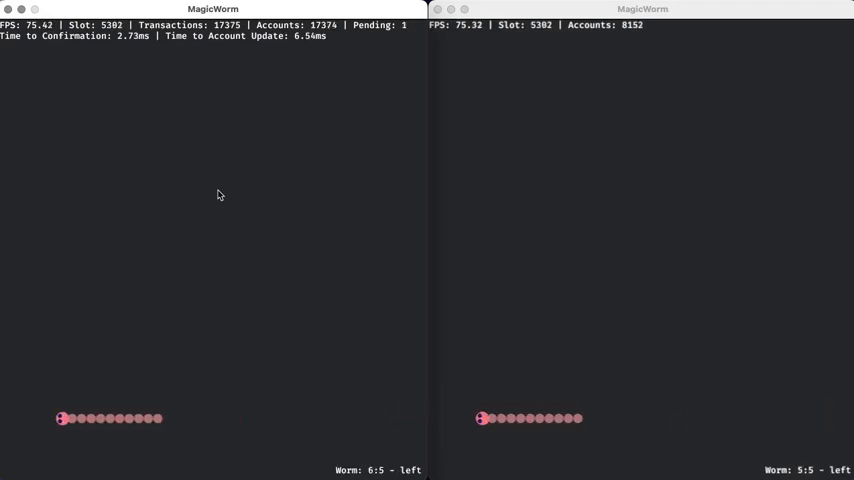
# - Turn the mirrored worm up near the top, then send it back down
pyautogui.press('Up')
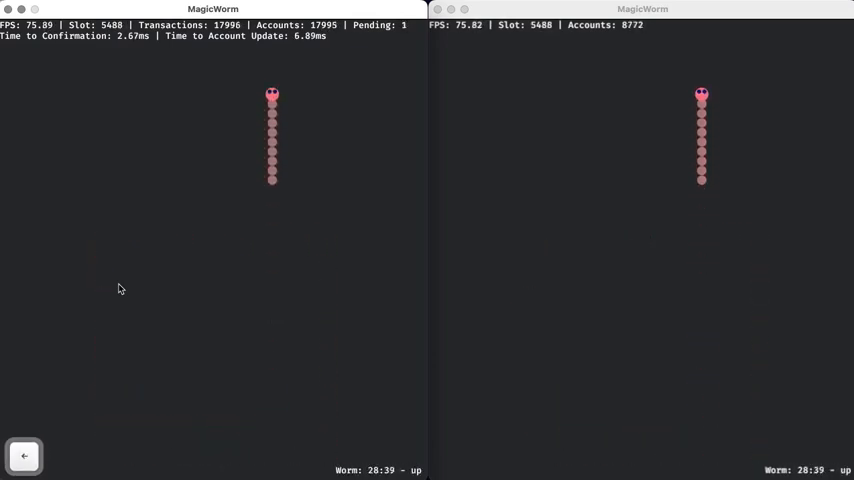
pyautogui.press('space')
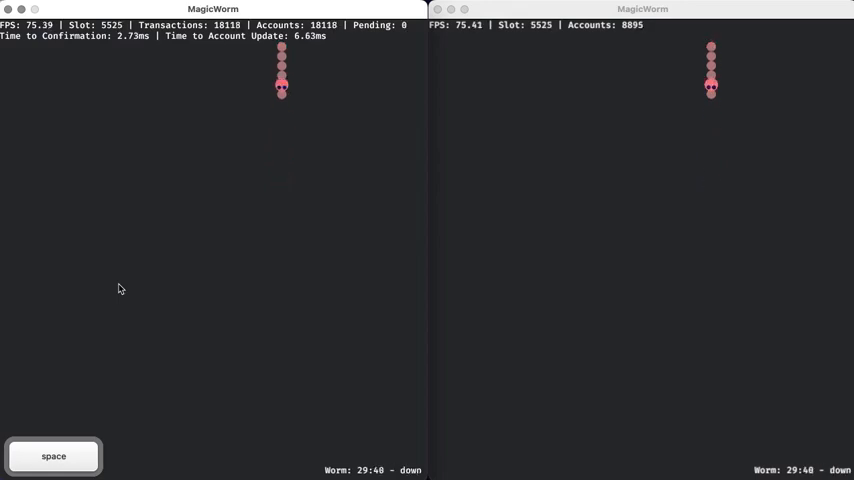